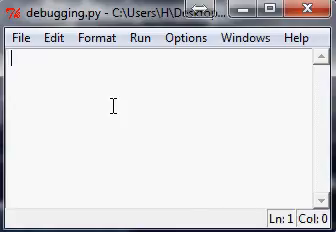
Write x = 5 followed by def test(): with an indented print x line
text(x = 5)
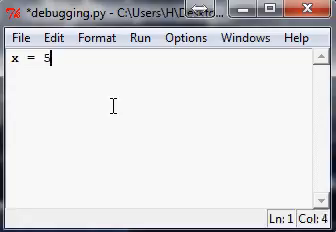
key(Return)
text(de)
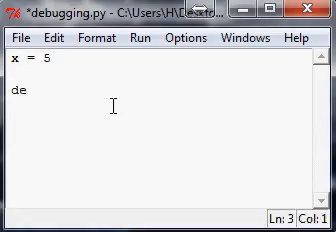
text(f test():)
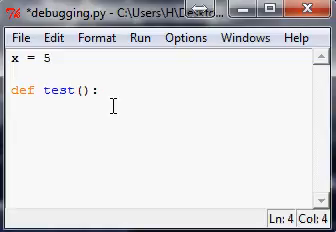
text(r)
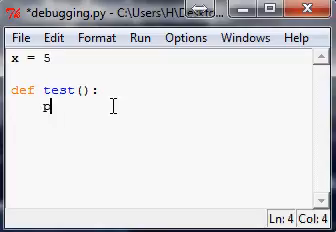
key(Return)
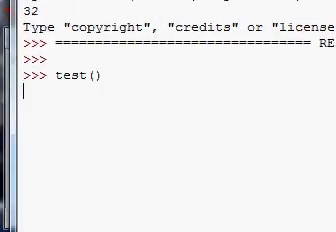
Run test() in the shell, then return to the debugging.py editor
key(Return)
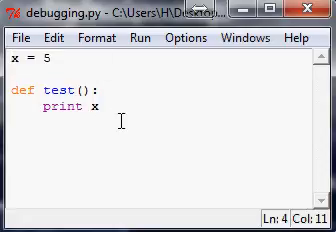
Add x+=1 inside test after the print and save the script
text(x+=1)
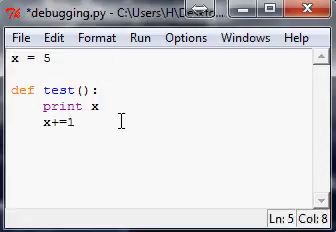
key(ctrl+s)
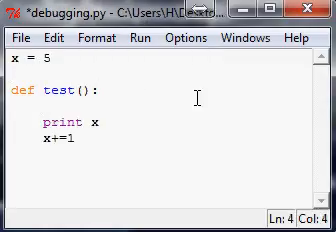
Declare global x at the top of test, rerun test in the shell, and save
text(global x)
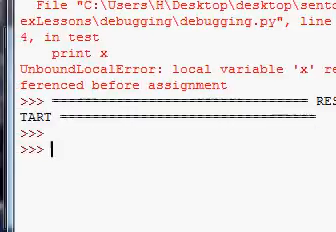
text(test)
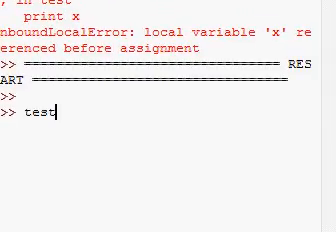
key(Return)
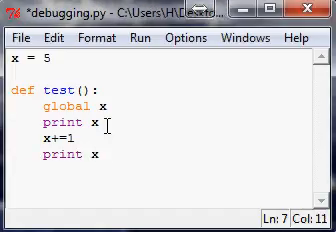
key(ctrl+s)
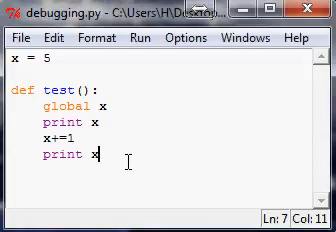
key(Return)
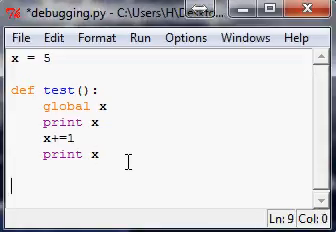
Add module-level test() and print x lines below the function and save
text(print x)
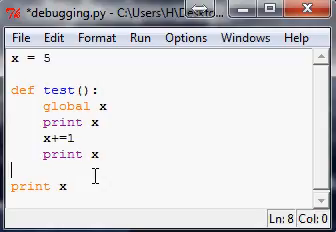
text(test())
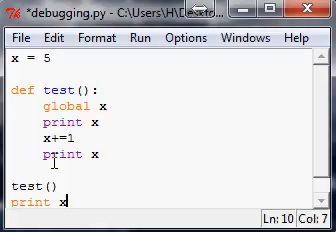
key(ctrl+s)
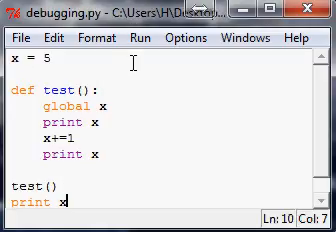